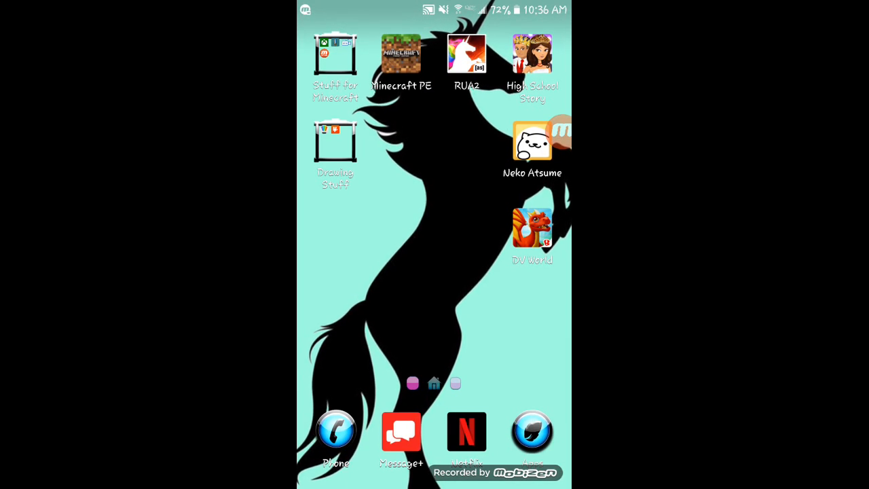
Step: Launch UTK.io from the Stuff for Minecraft home-screen folder
scroll("left", 3)
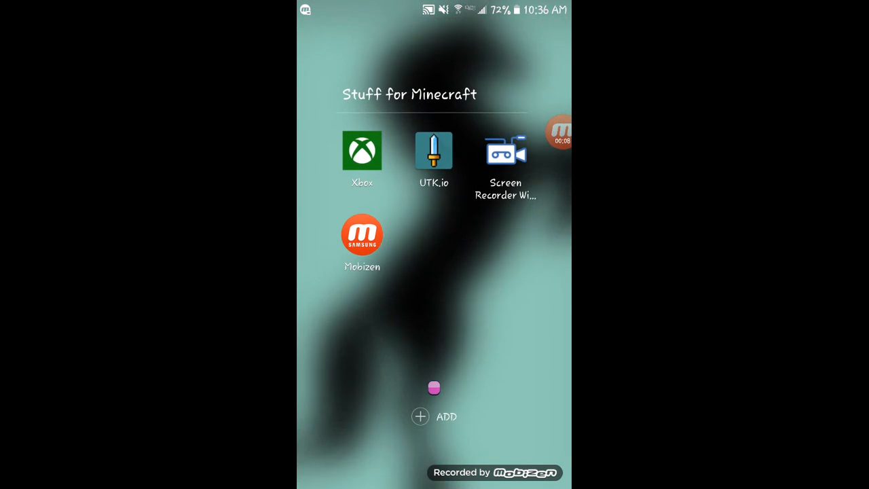
left_click(433, 151)
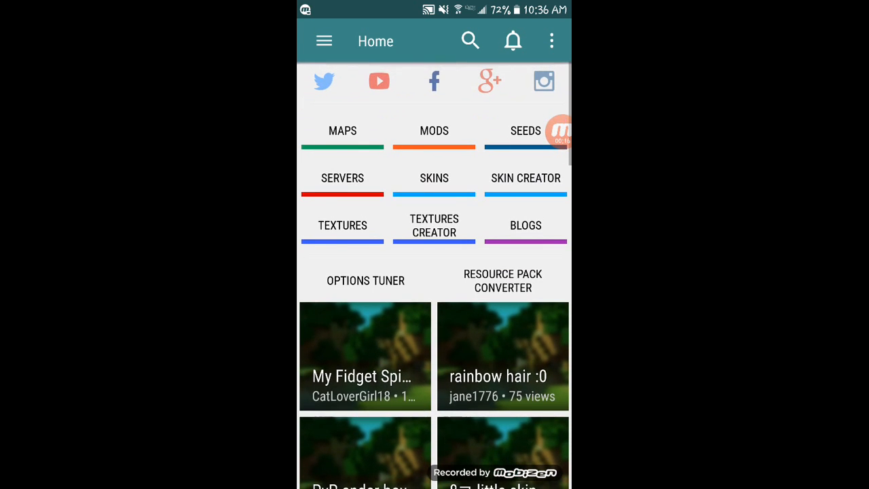
Step: Search UTK.io for 'Starlight Stallion', which returns only ads and 'Nothing found'
left_click(470, 41)
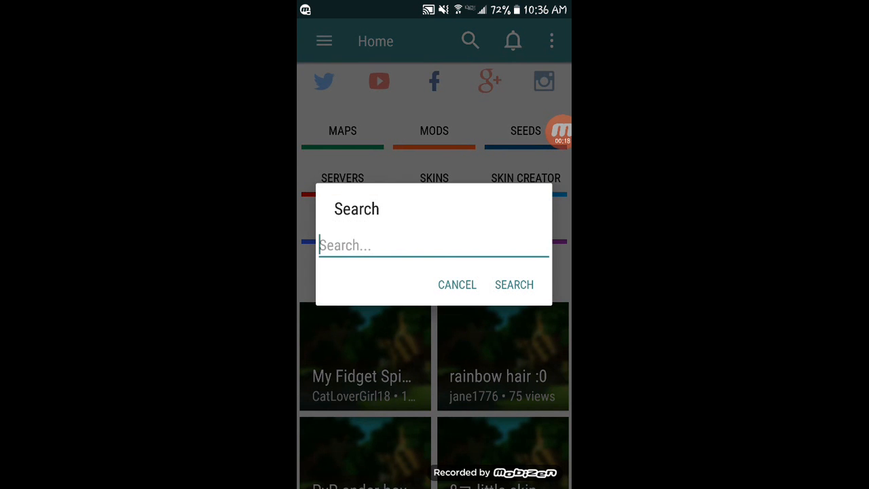
left_click(433, 245)
type("Starlight Stallion")
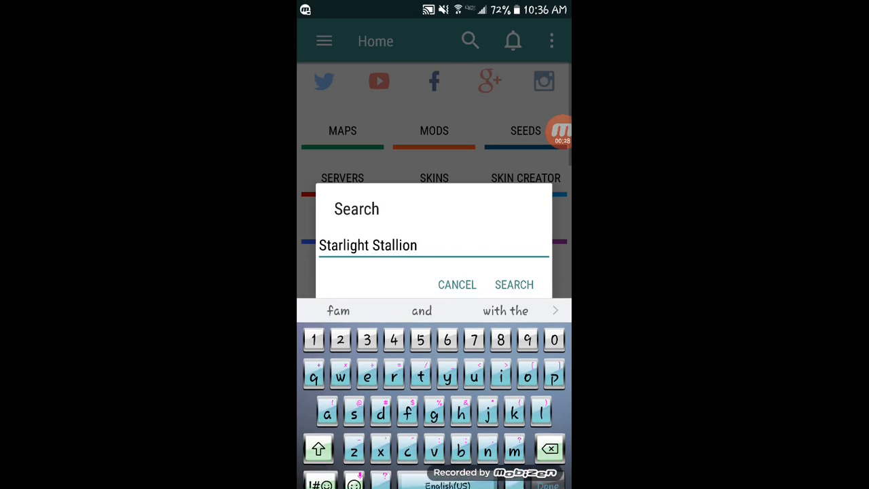
left_click(513, 284)
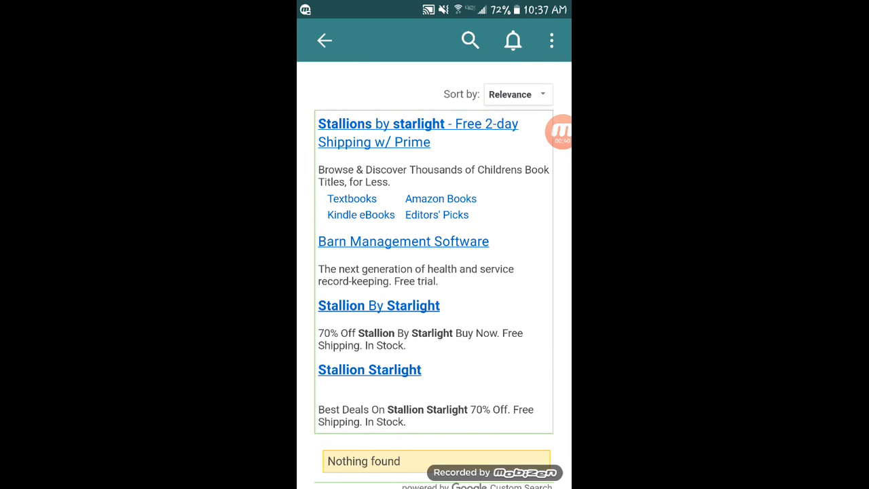
Step: Search for 'wood' and reach the Wildwood Hills (ft. Aphmau's House) map page
left_click(470, 40)
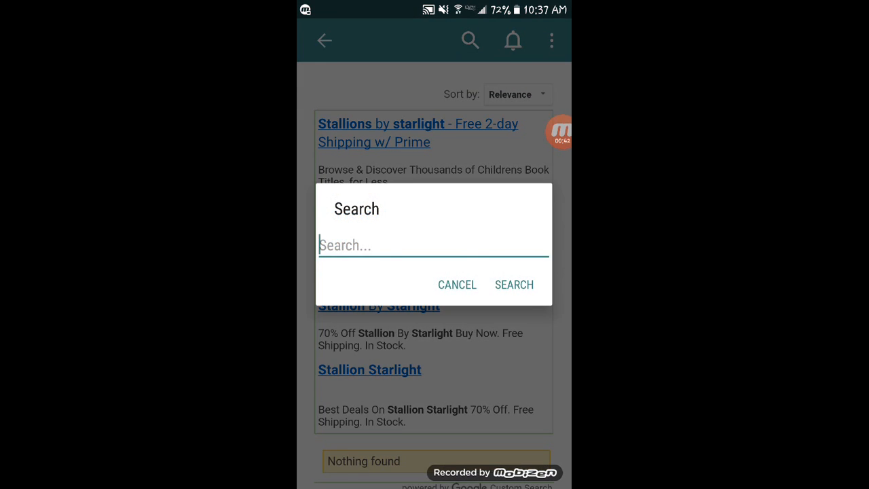
left_click(434, 245)
type("Wild")
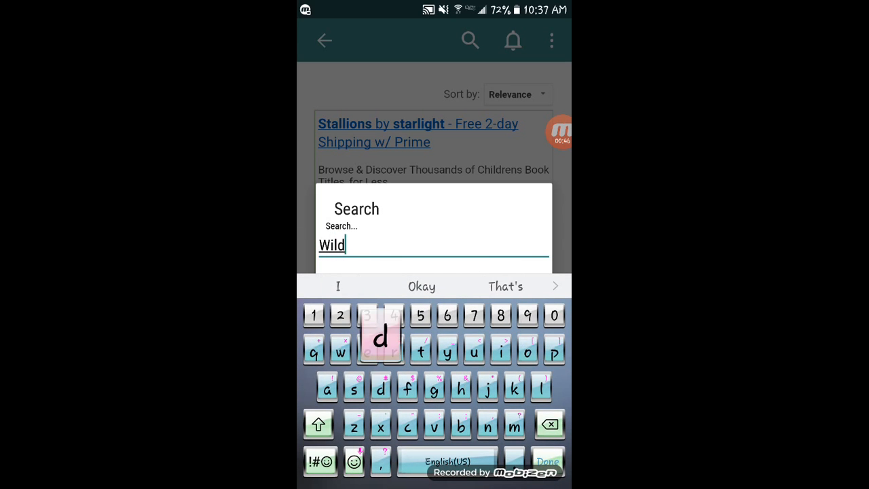
type("wood")
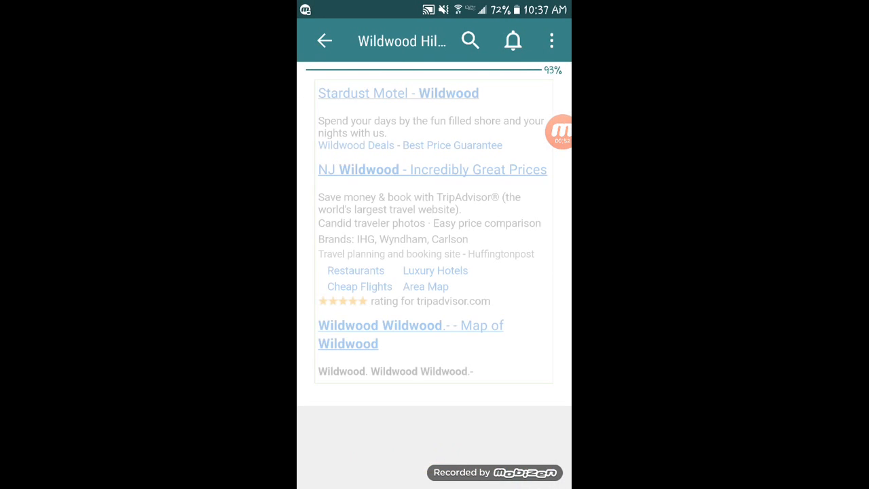
scroll("down", 3)
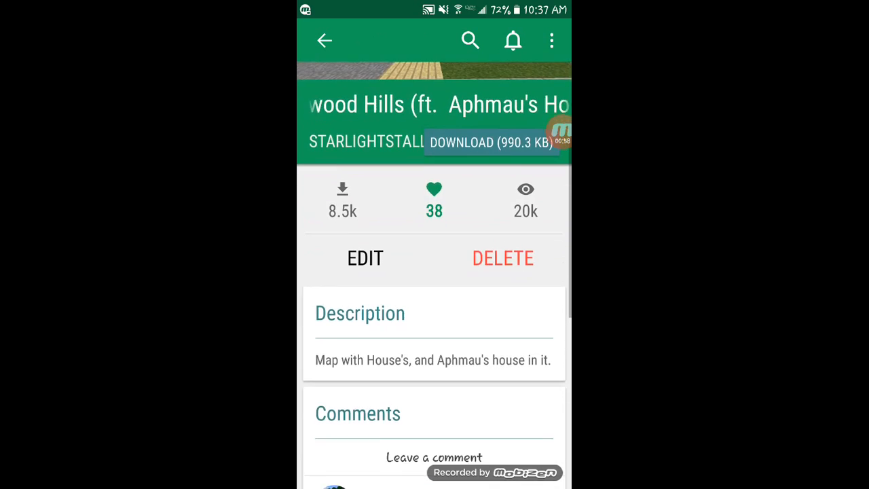
Step: Open the StarlightStallion creator profile showing followers, likes, rank and About me
scroll("down", 3)
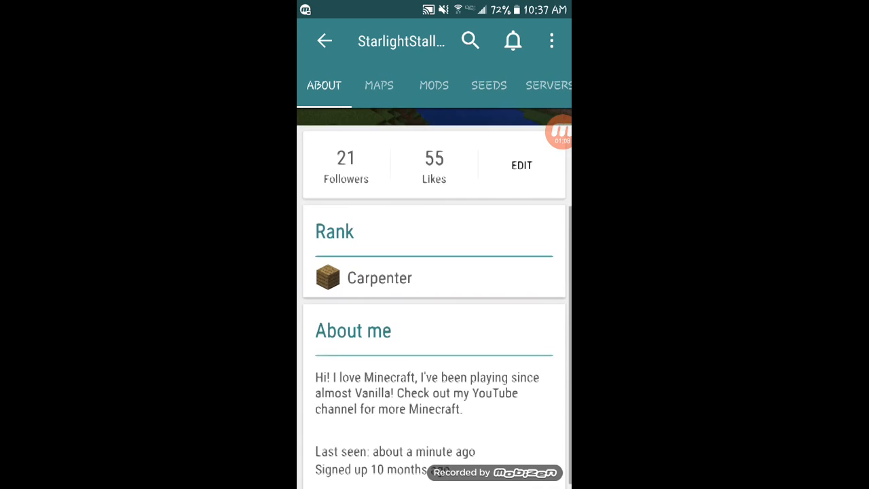
Step: Open the creator's MAPS list and scroll past Prision Break to Wildwood Hills
left_click(379, 86)
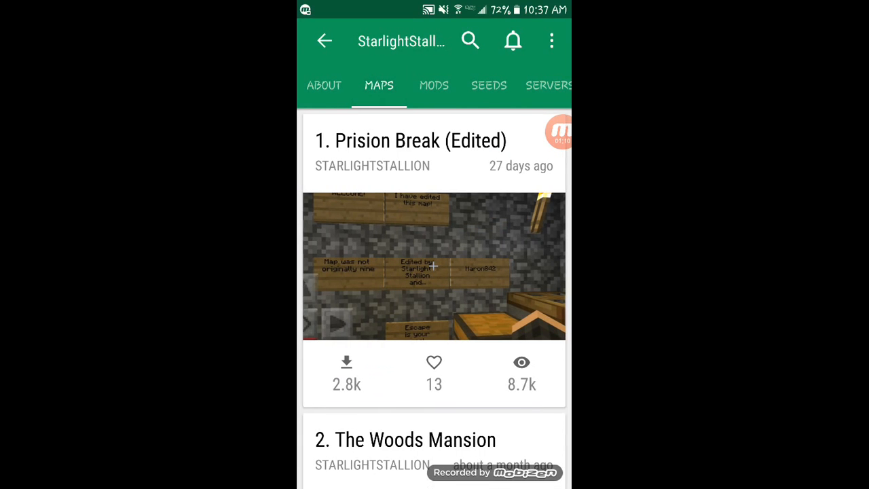
scroll("down", 3)
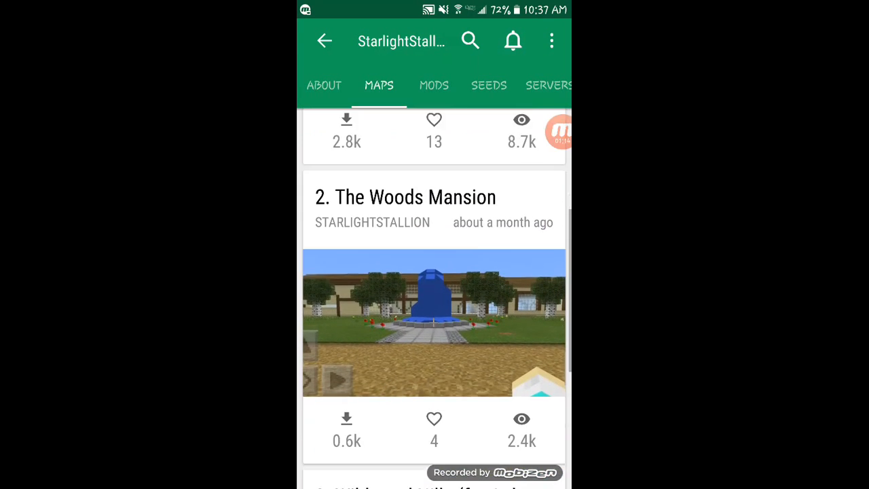
scroll("down", 3)
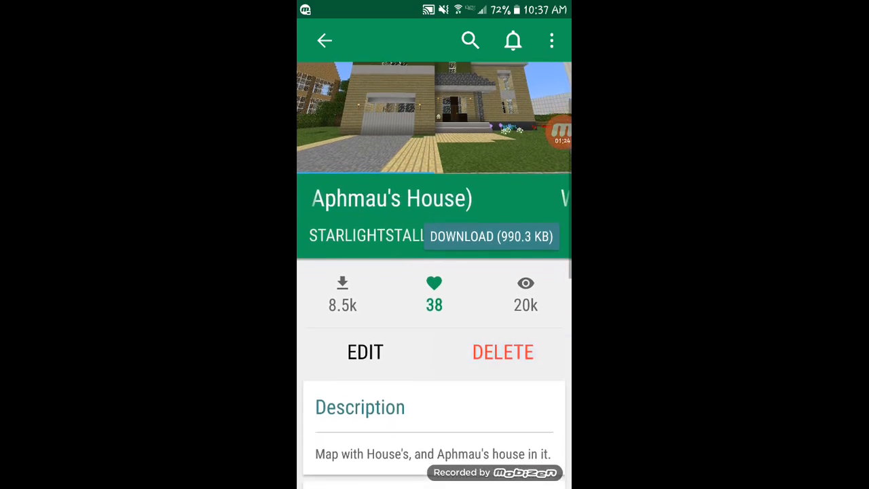
Step: Scroll the map page down to the Additional section showing 50% download progress
scroll("down", 3)
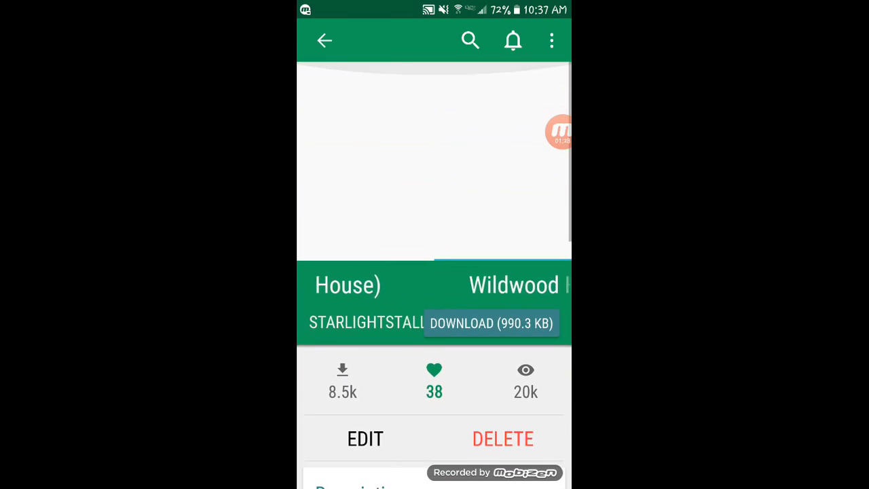
scroll("down", 3)
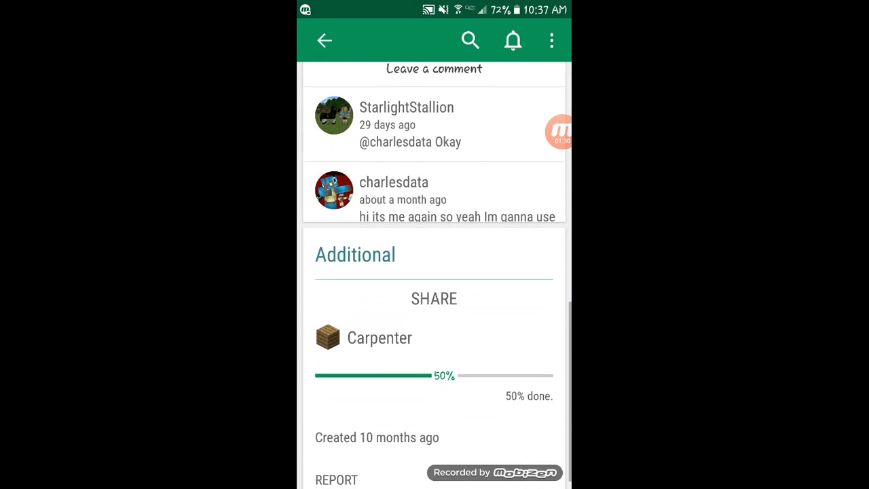